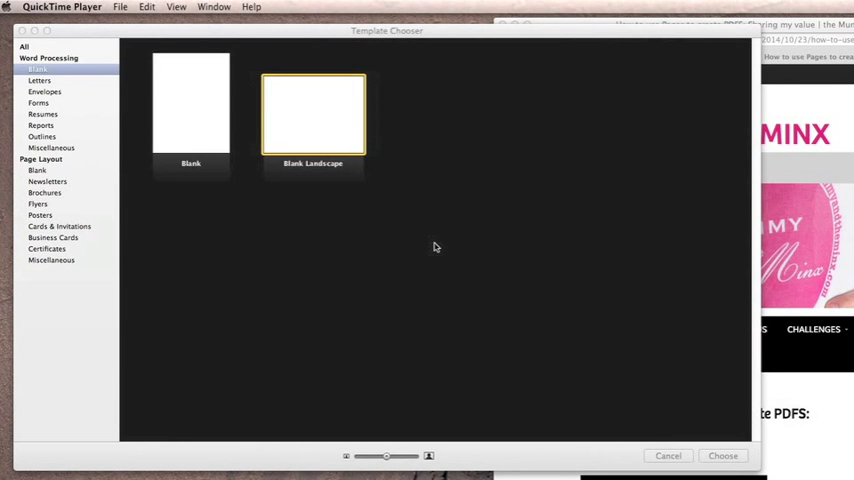
pyautogui.moveTo(316, 124)
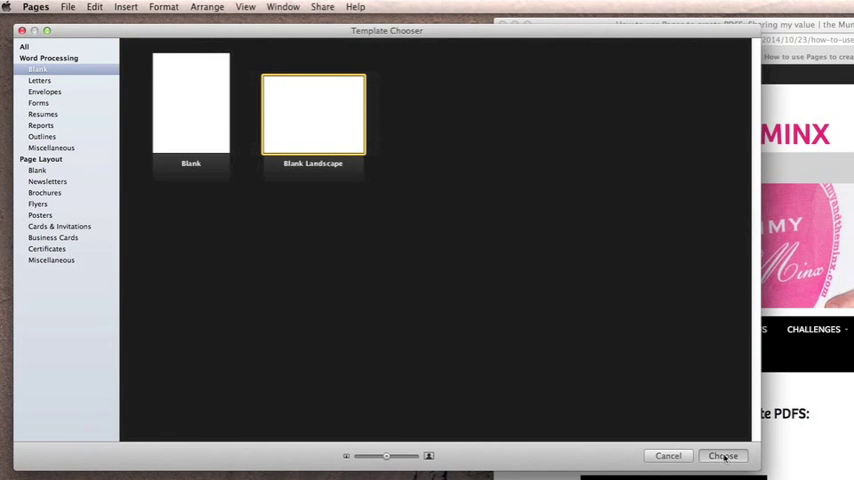
# Step: Create a new document from the Blank template
pyautogui.click(724, 456)
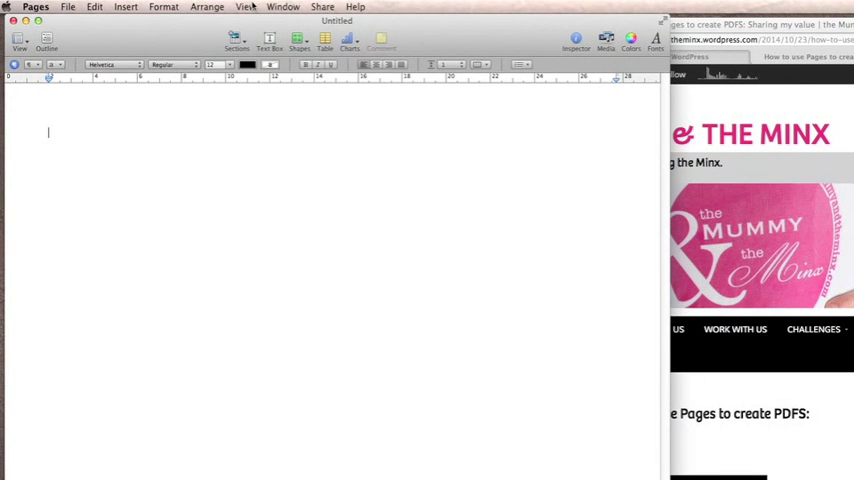
# Step: Zoom the view so the full blank page fits the window
pyautogui.click(244, 8)
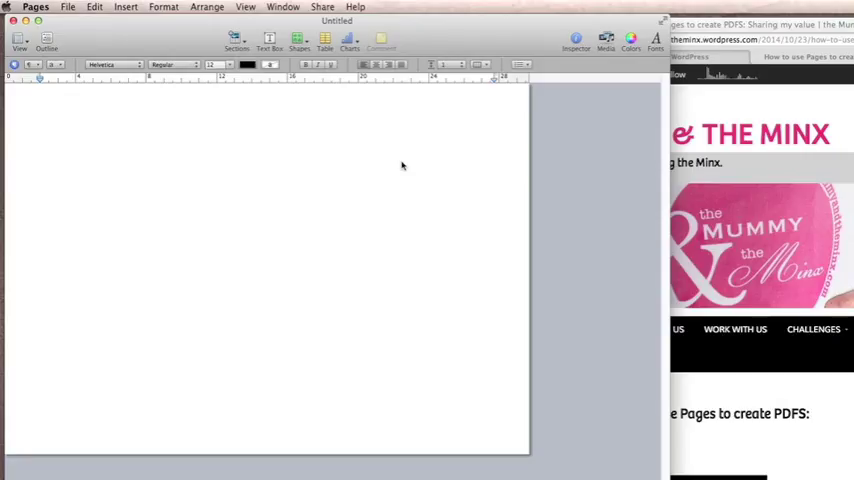
# Step: Insert a rectangle and stretch it into a tall narrow column on the left
pyautogui.click(40, 122)
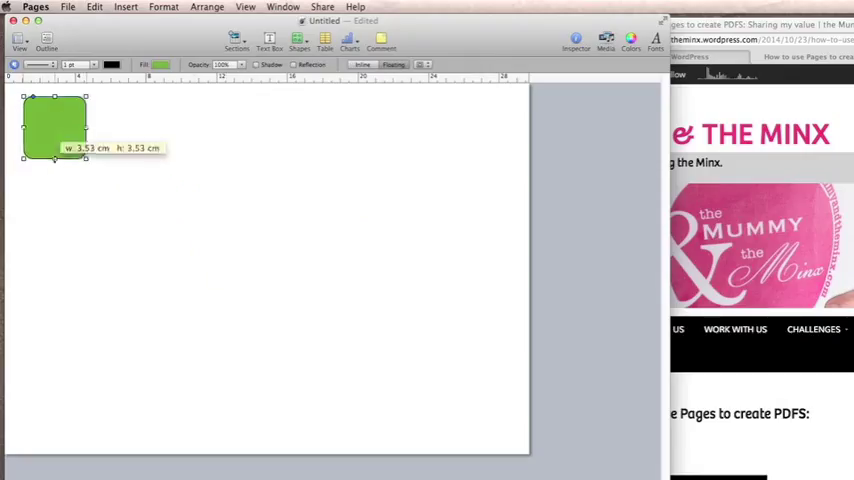
pyautogui.moveTo(54, 160); pyautogui.dragTo(80, 390)
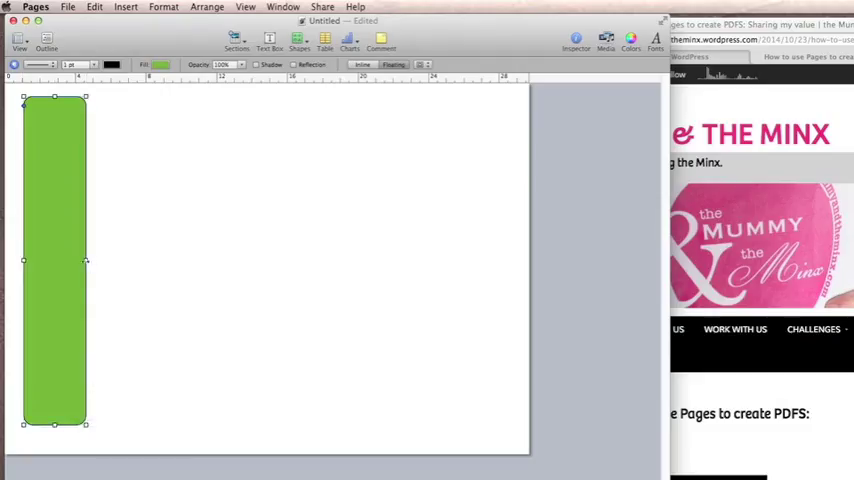
pyautogui.moveTo(84, 260); pyautogui.dragTo(112, 260)
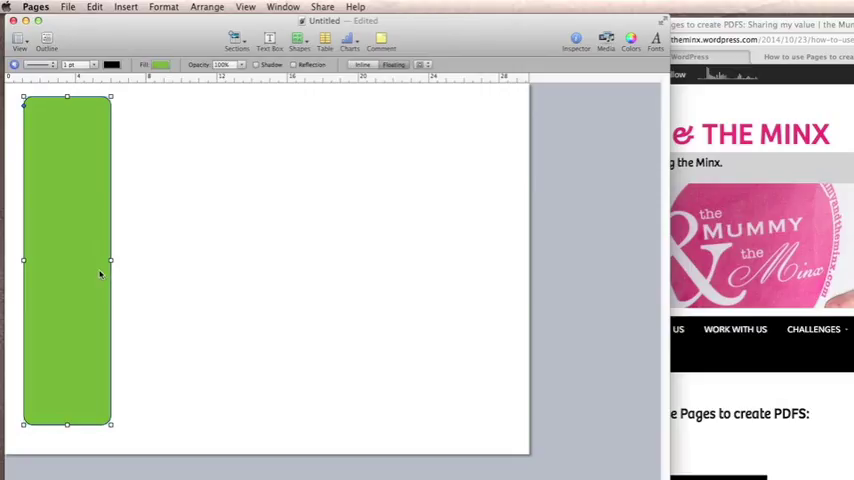
pyautogui.moveTo(150, 84)
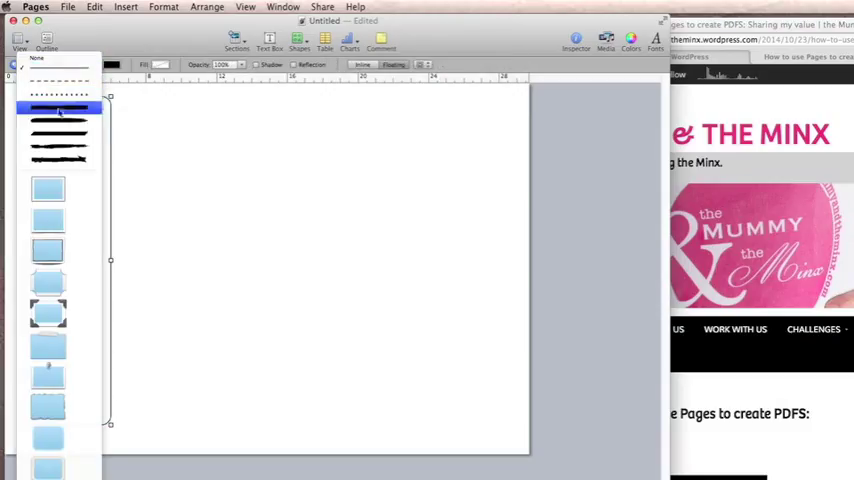
# Step: Remove the column's fill and give it a thicker dotted outline
pyautogui.click(58, 96)
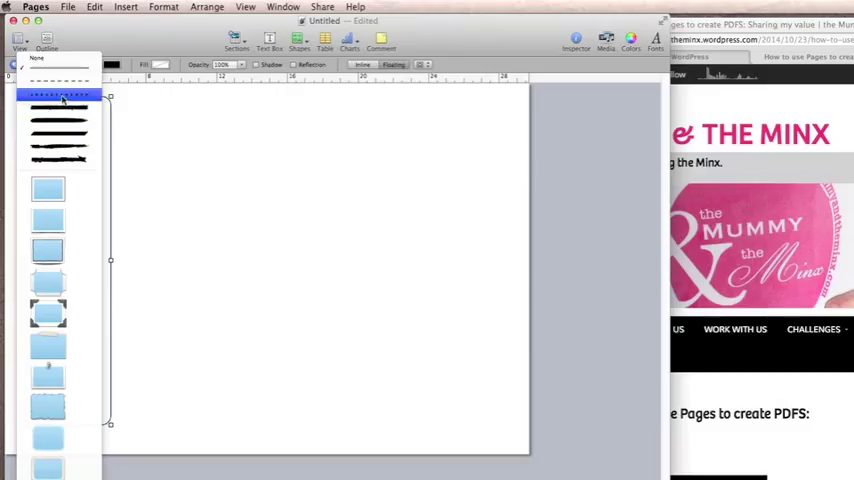
pyautogui.click(58, 96)
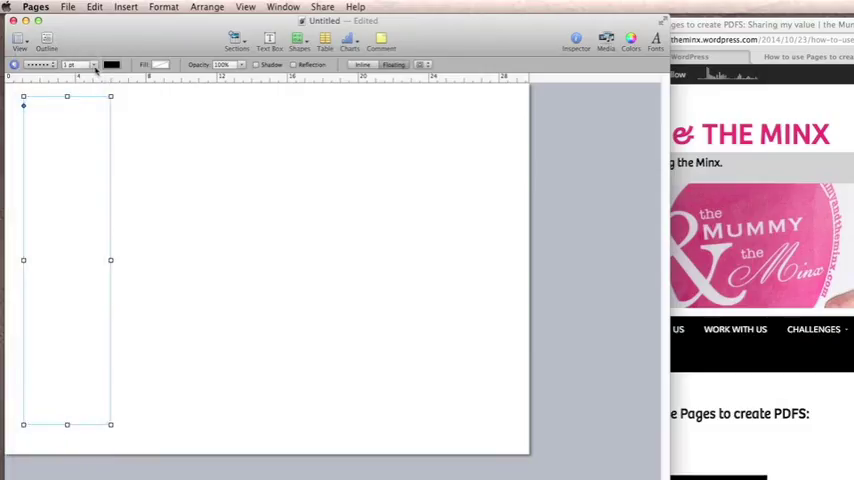
pyautogui.click(78, 64)
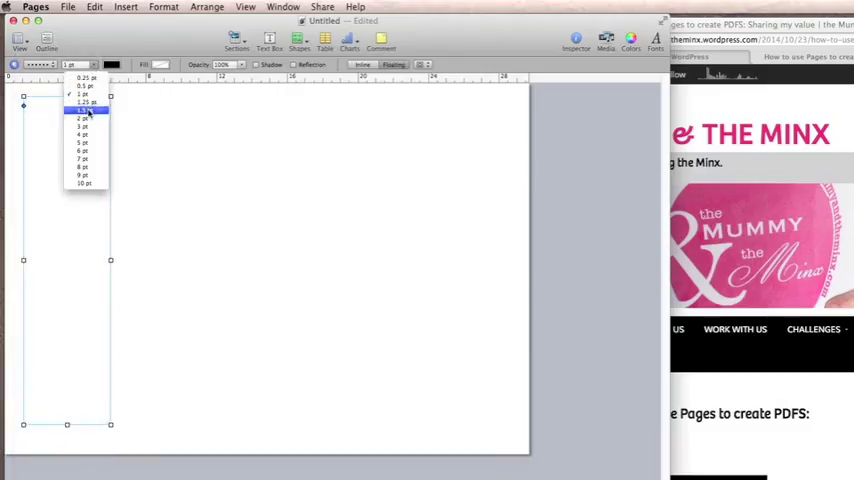
pyautogui.click(84, 110)
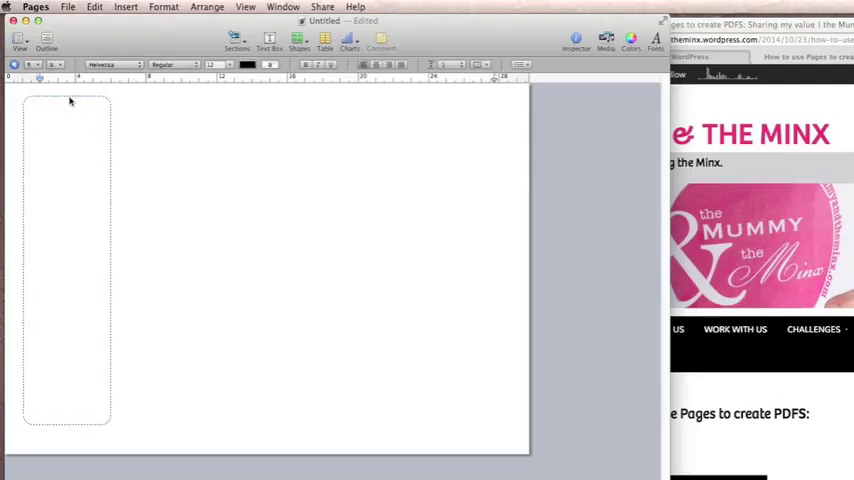
pyautogui.click(68, 100)
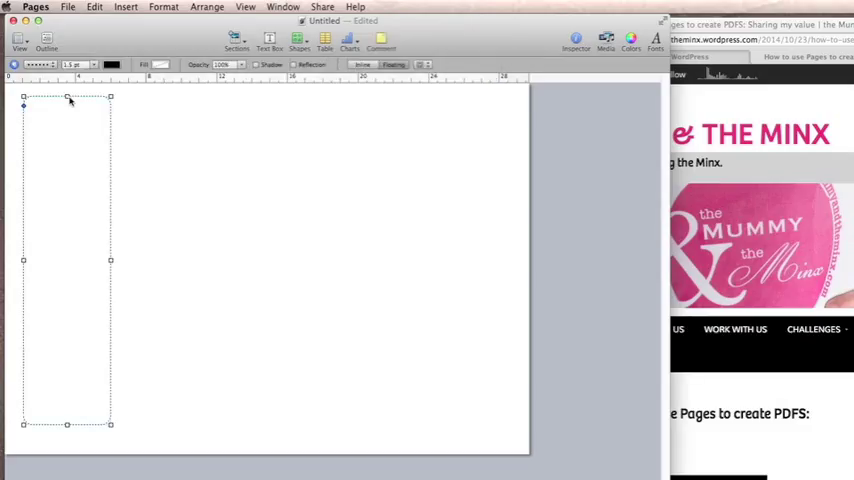
# Step: Colour the column's dotted outline pink from the Web Safe Colors palette
pyautogui.click(110, 64)
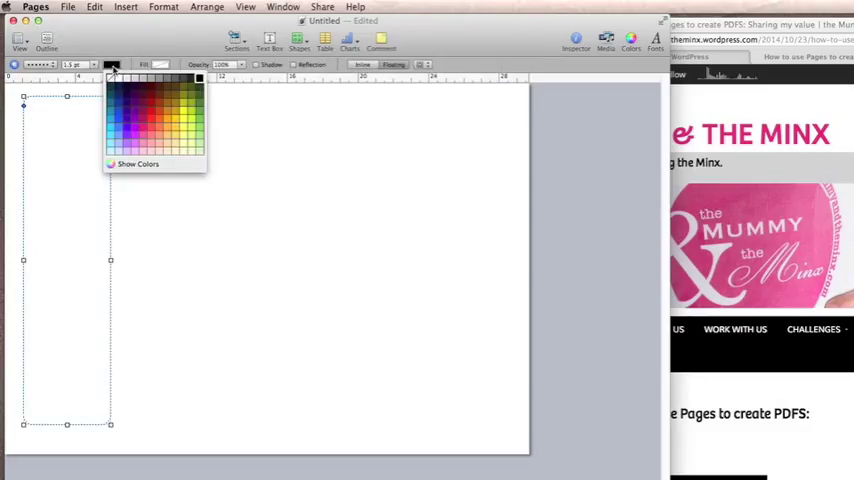
pyautogui.click(136, 164)
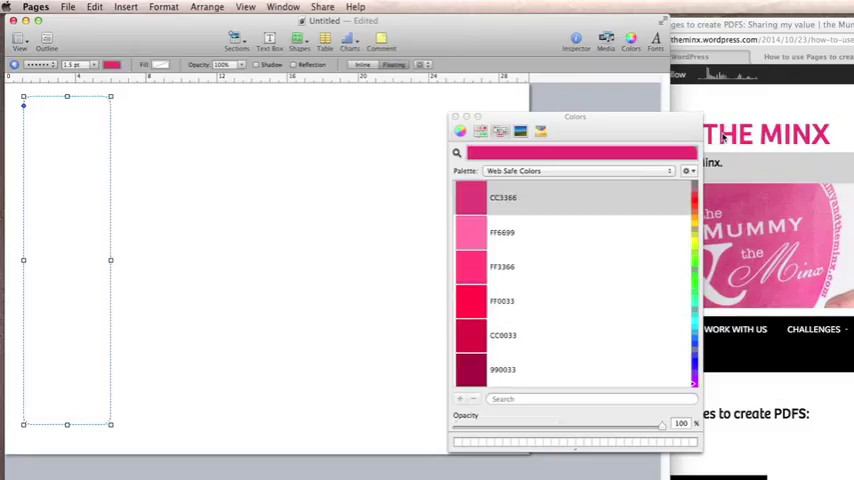
pyautogui.moveTo(500, 132)
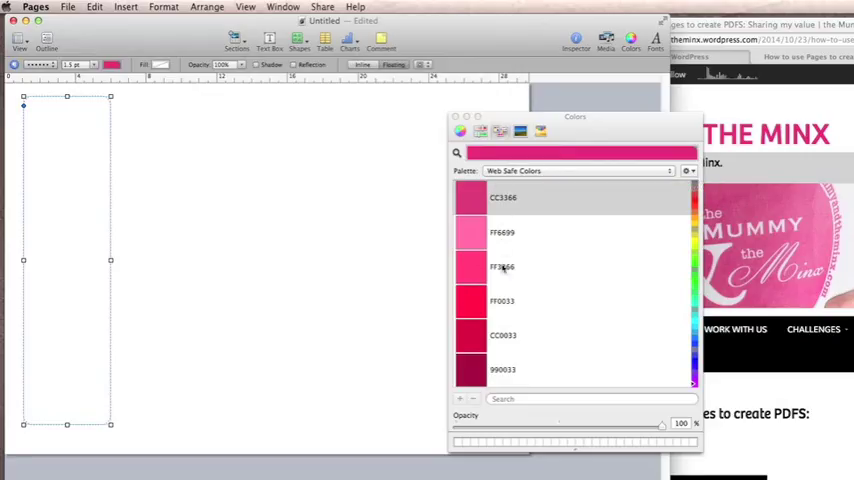
pyautogui.moveTo(504, 372)
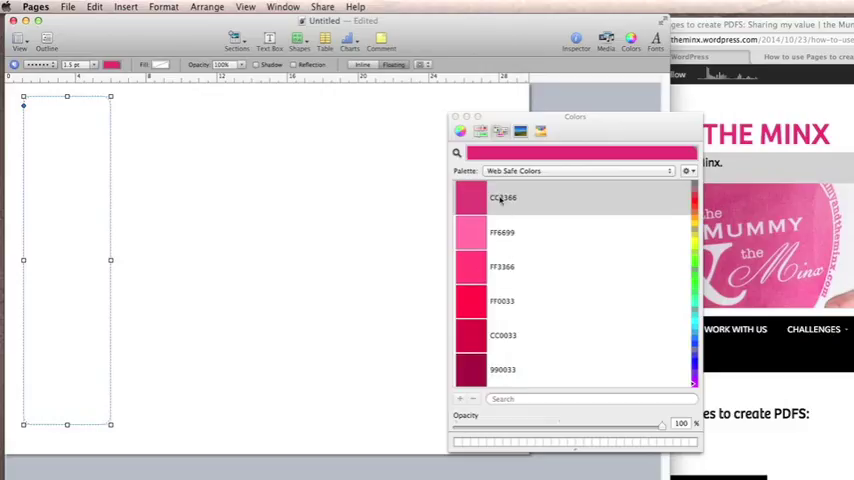
pyautogui.moveTo(486, 162)
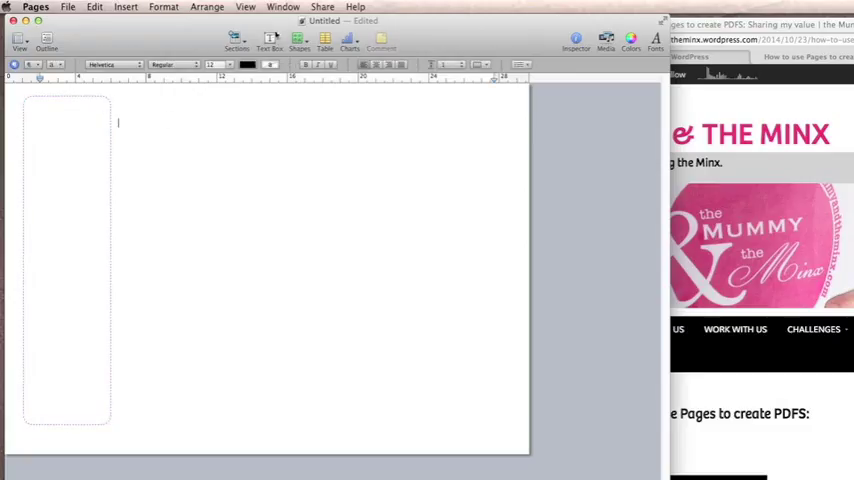
# Step: Insert a MON text box, resize it and set a bold font
pyautogui.click(268, 40)
pyautogui.write('MON')
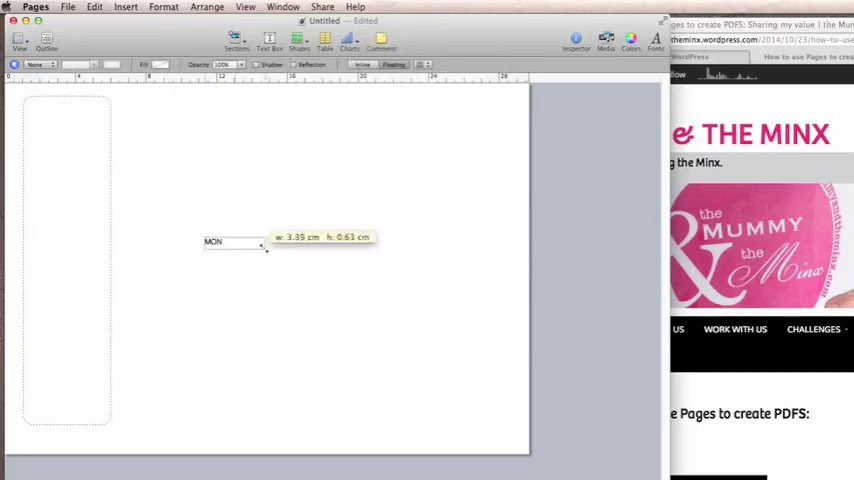
pyautogui.moveTo(264, 252); pyautogui.dragTo(256, 248)
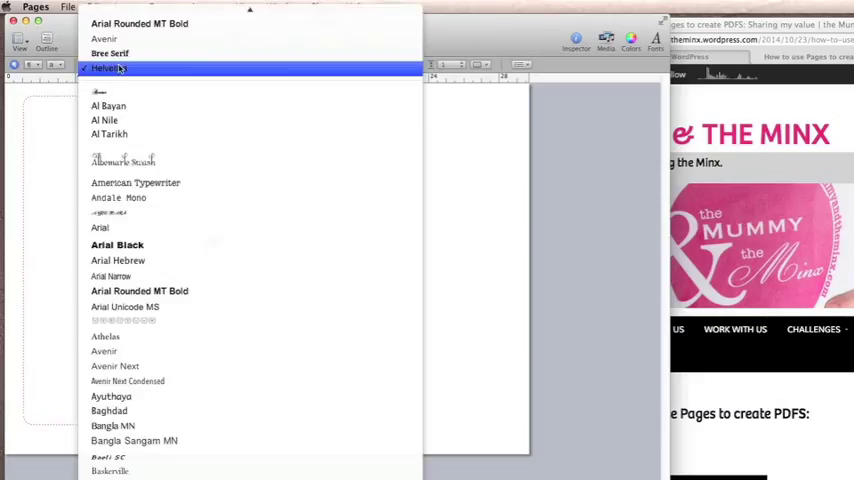
pyautogui.click(108, 52)
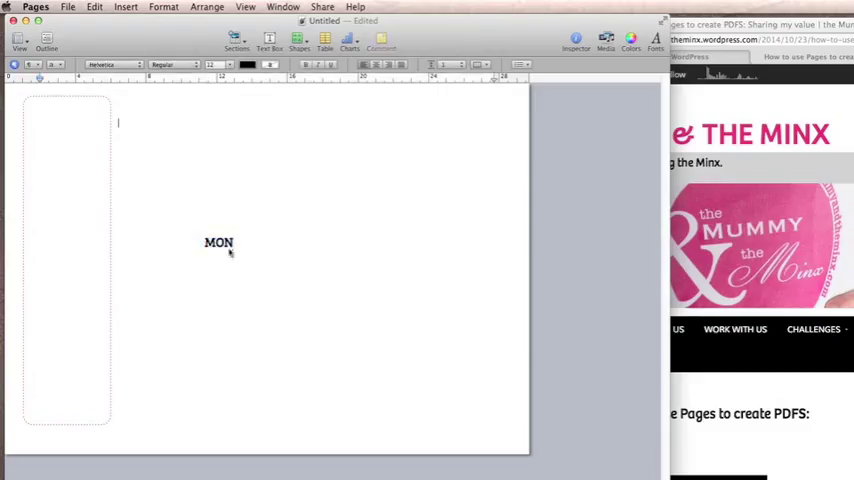
# Step: Colour the MON label pink and widen its character spacing
pyautogui.click(248, 64)
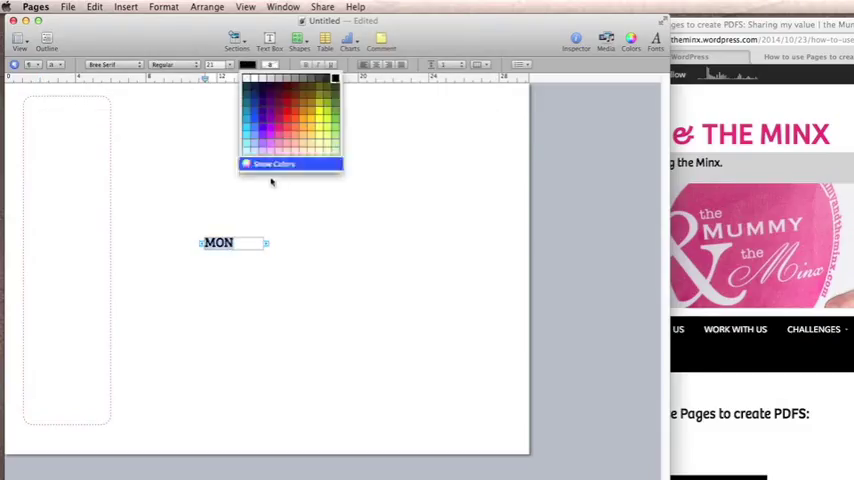
pyautogui.click(274, 164)
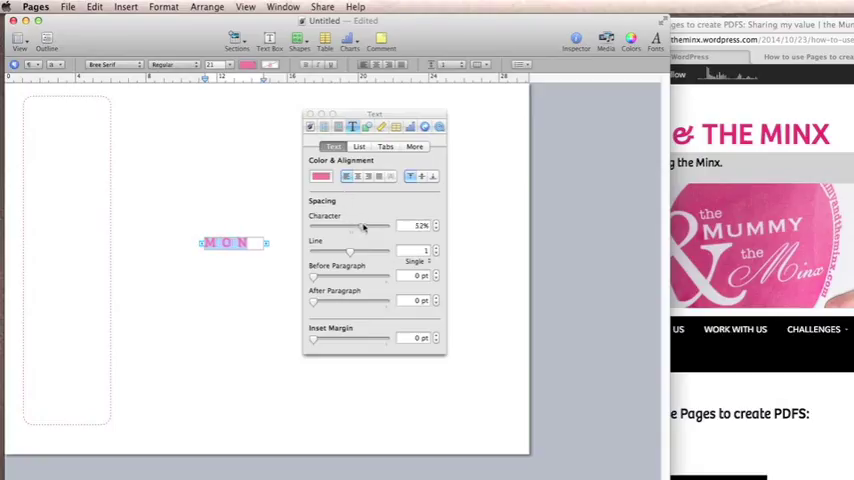
pyautogui.moveTo(360, 224); pyautogui.dragTo(372, 224)
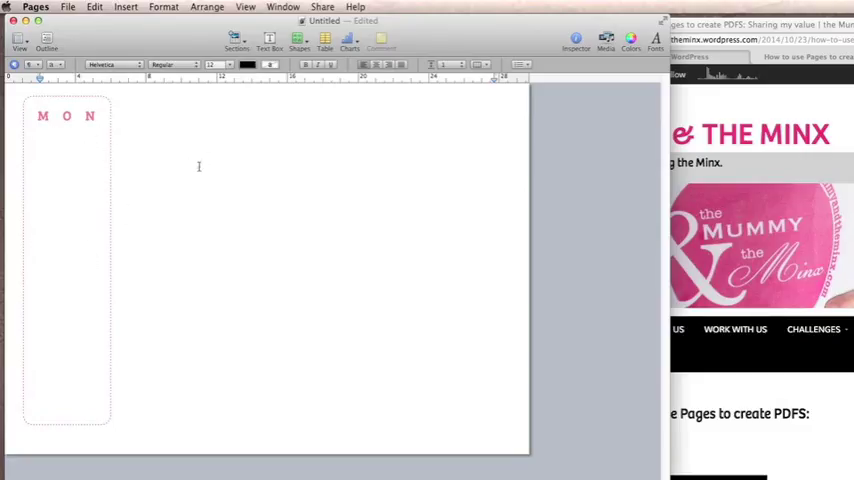
# Step: Insert pink writing lines sized into the column and type MON at its top
pyautogui.click(268, 38)
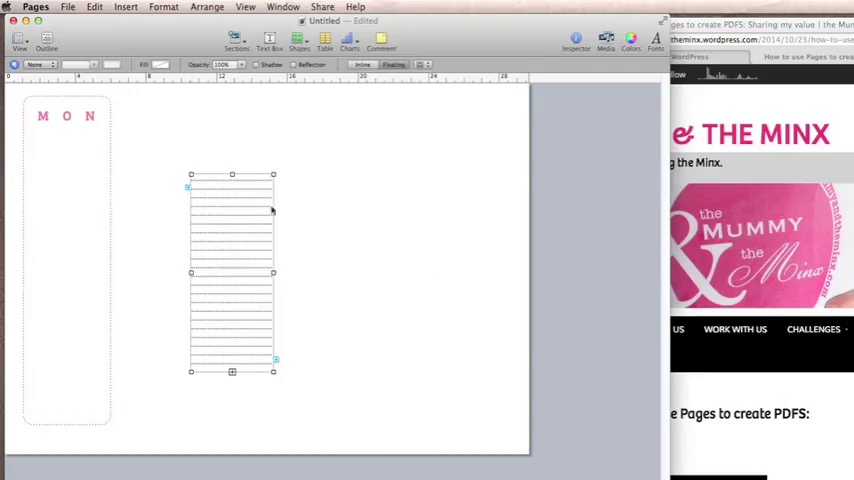
pyautogui.moveTo(272, 370); pyautogui.dragTo(284, 410)
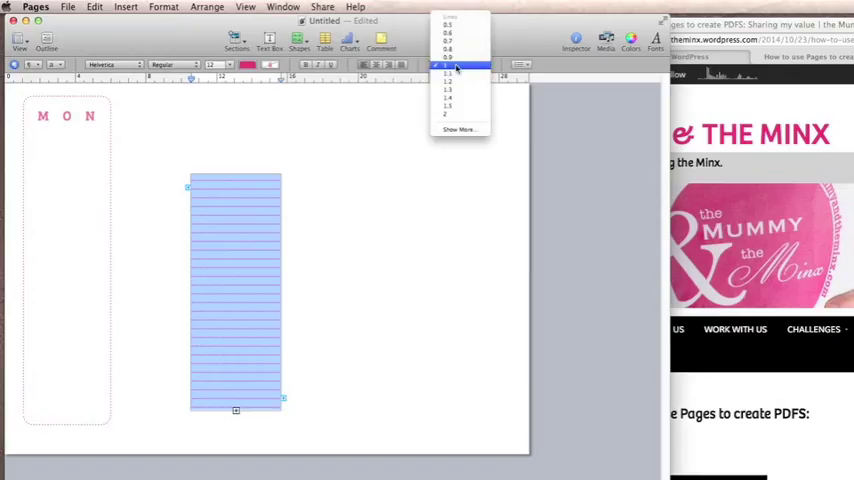
pyautogui.click(448, 64)
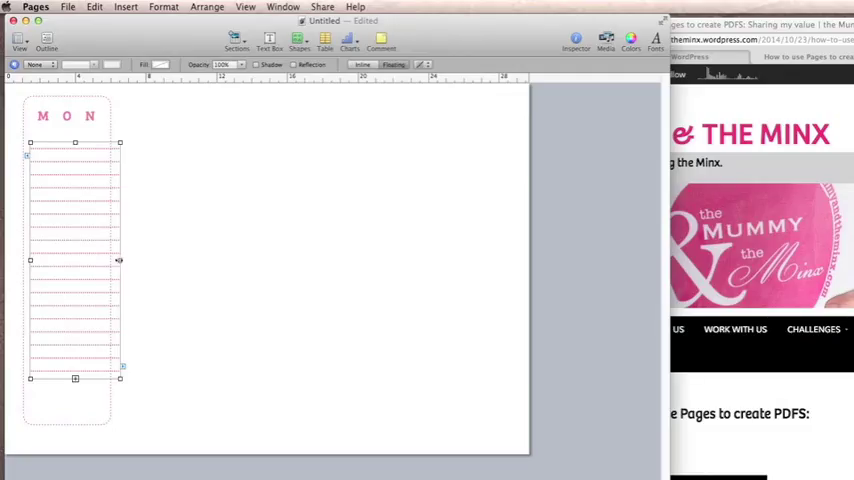
pyautogui.moveTo(120, 260); pyautogui.dragTo(100, 260)
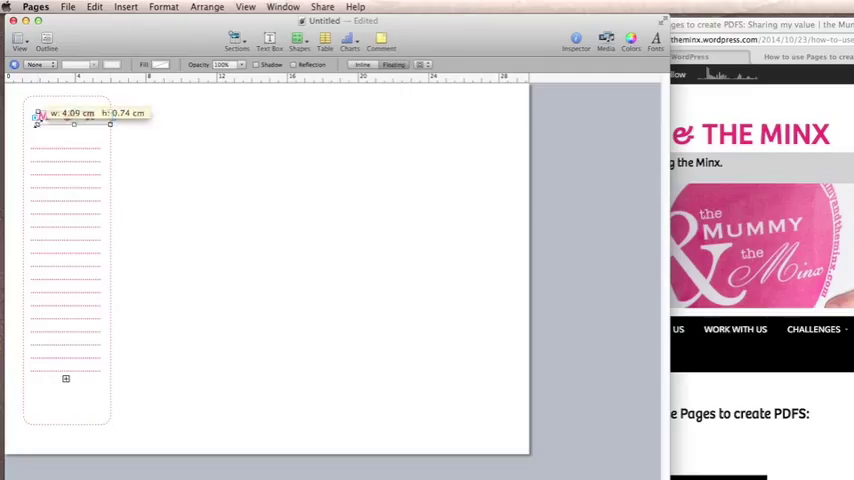
pyautogui.write('MON')
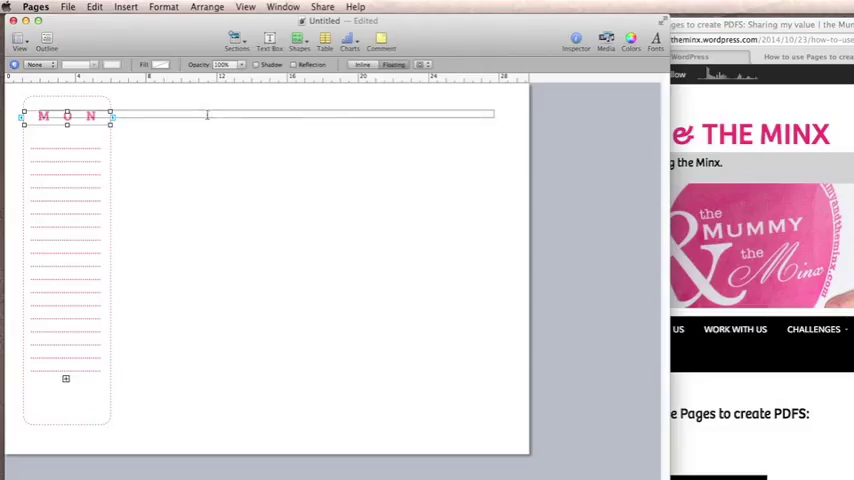
# Step: Give the MON heading a gray fill band stretched across the column width
pyautogui.click(160, 64)
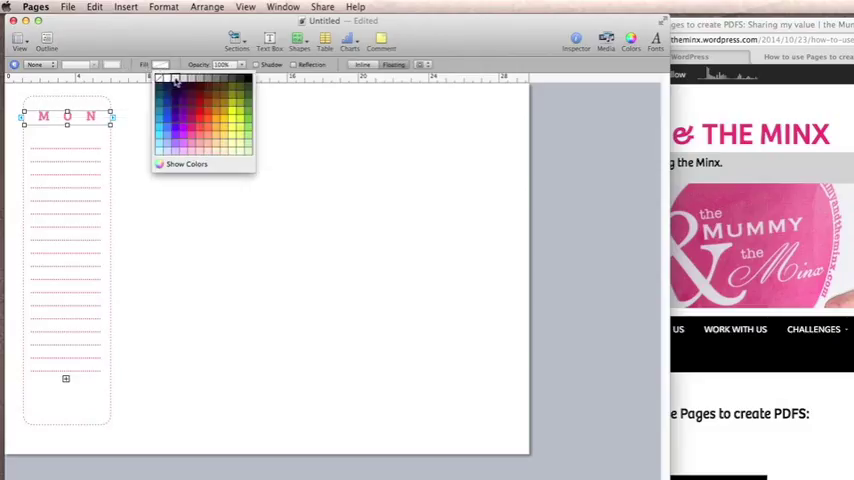
pyautogui.click(66, 116)
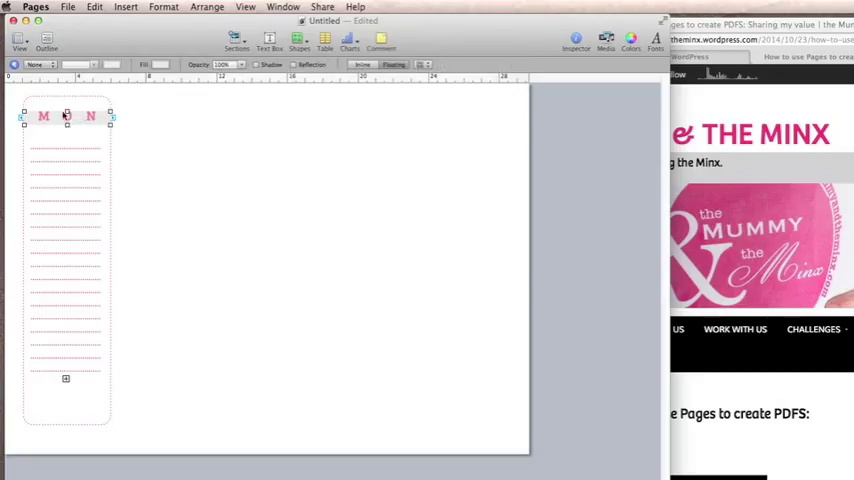
pyautogui.moveTo(110, 116); pyautogui.dragTo(490, 112)
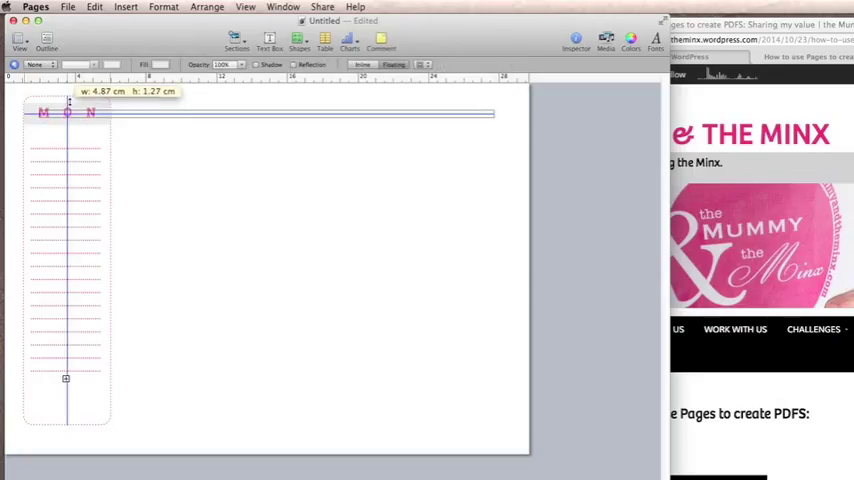
pyautogui.click(200, 188)
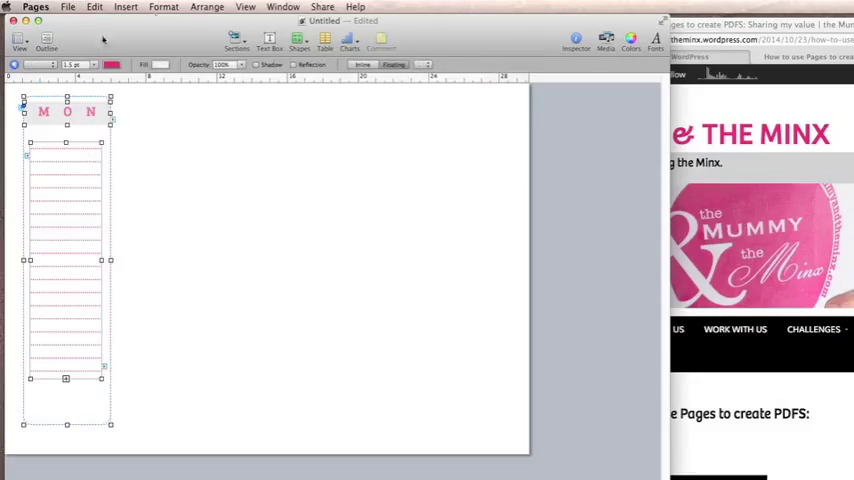
# Step: Group the column, heading and writing lines via Arrange > Group
pyautogui.click(208, 8)
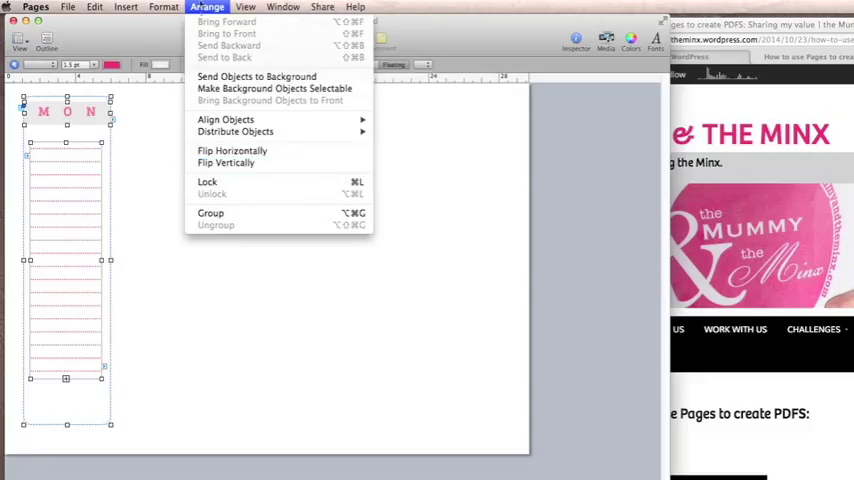
pyautogui.click(210, 212)
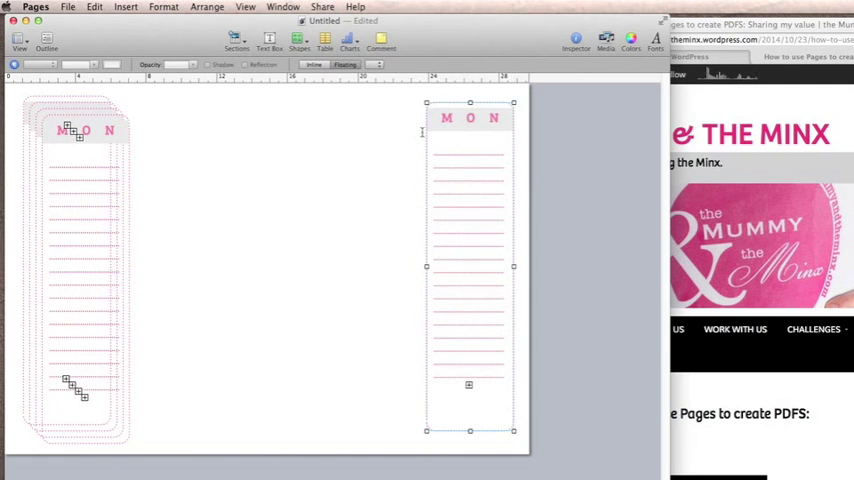
# Step: Distribute the five MON columns horizontally so they stand evenly spaced across the page
pyautogui.click(208, 8)
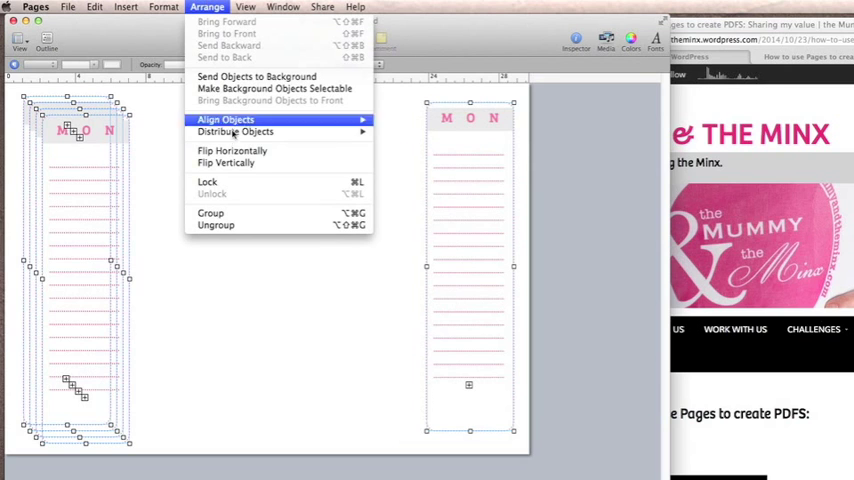
pyautogui.moveTo(234, 132)
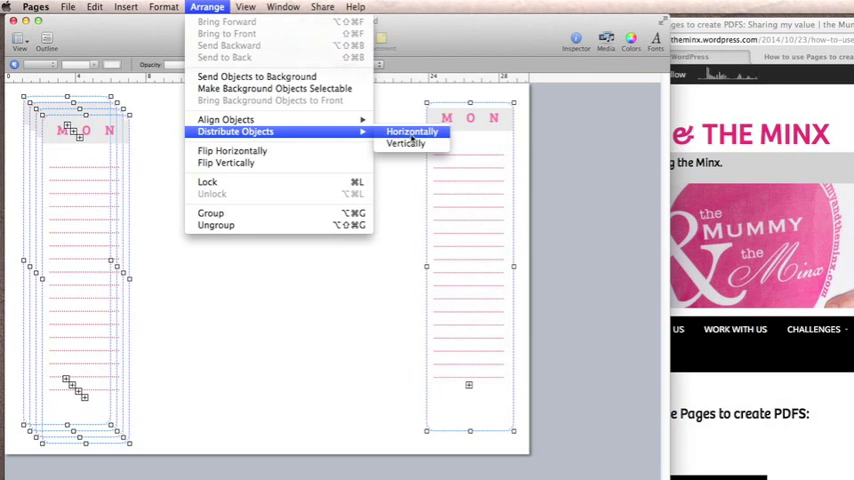
pyautogui.click(412, 132)
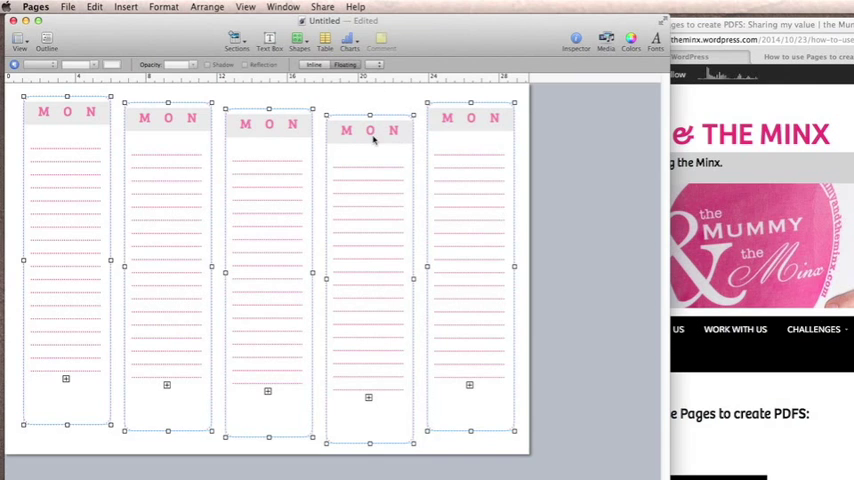
pyautogui.rightClick(372, 140)
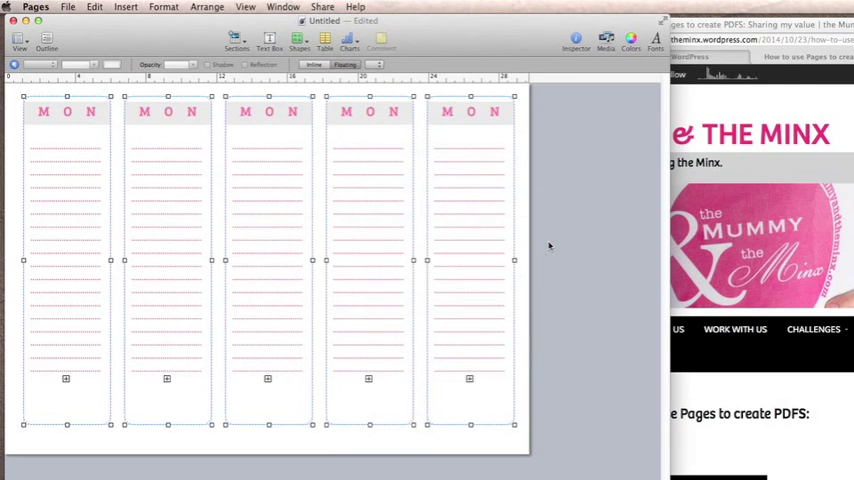
# Step: Retype the copied column headings as TUE, WED, THUR and FRI
pyautogui.doubleClick(168, 112)
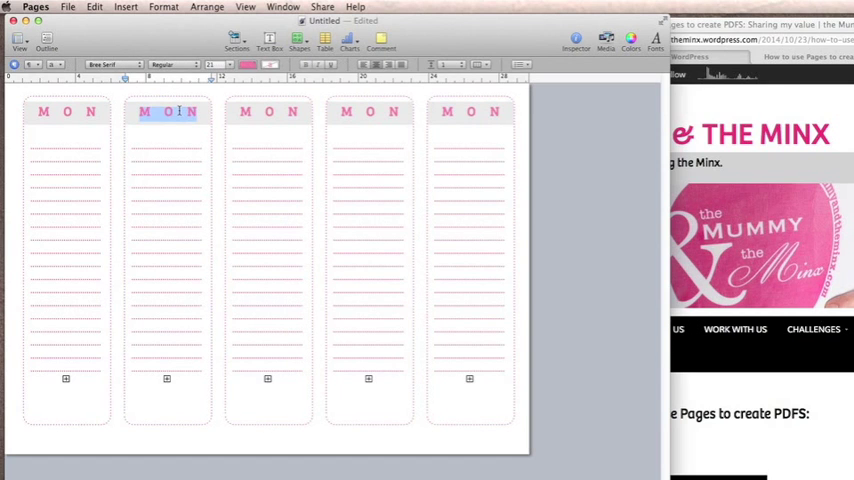
pyautogui.write('TUE')
pyautogui.click(368, 112)
pyautogui.write('THUR')
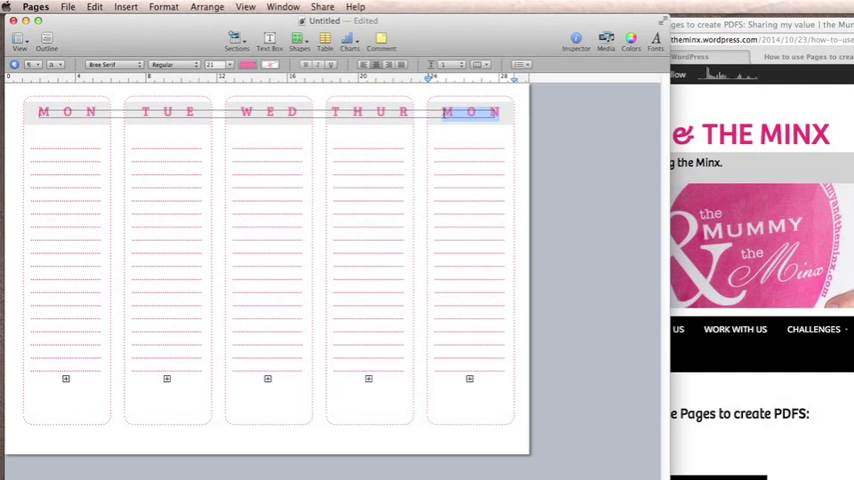
pyautogui.write('FRI')
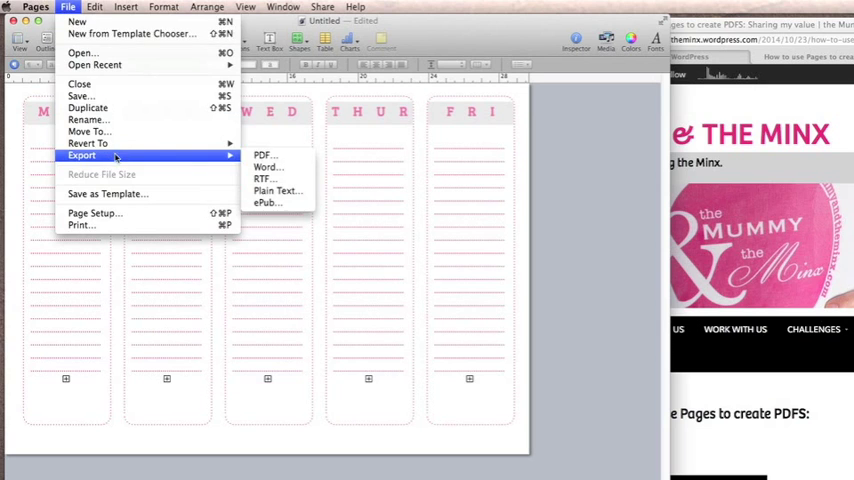
# Step: Export the planner as Schedule.pdf to the Desktop with default PDF quality
pyautogui.click(264, 156)
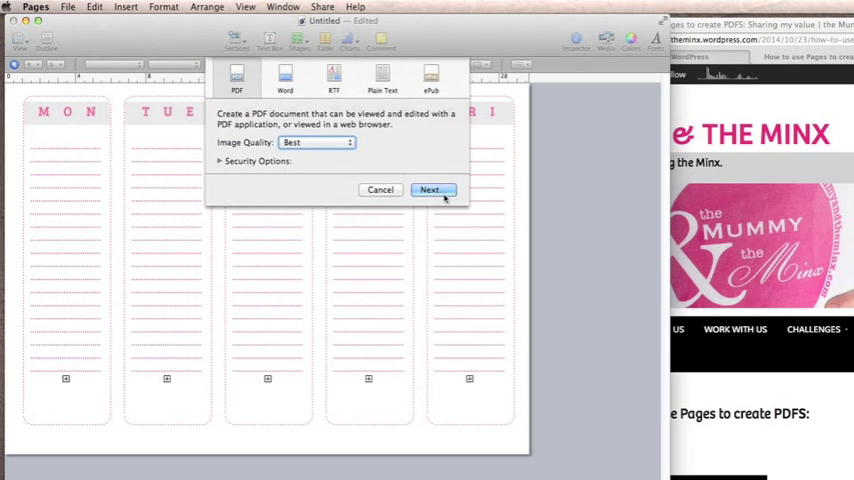
pyautogui.click(432, 188)
pyautogui.write('Schedule.pdf')
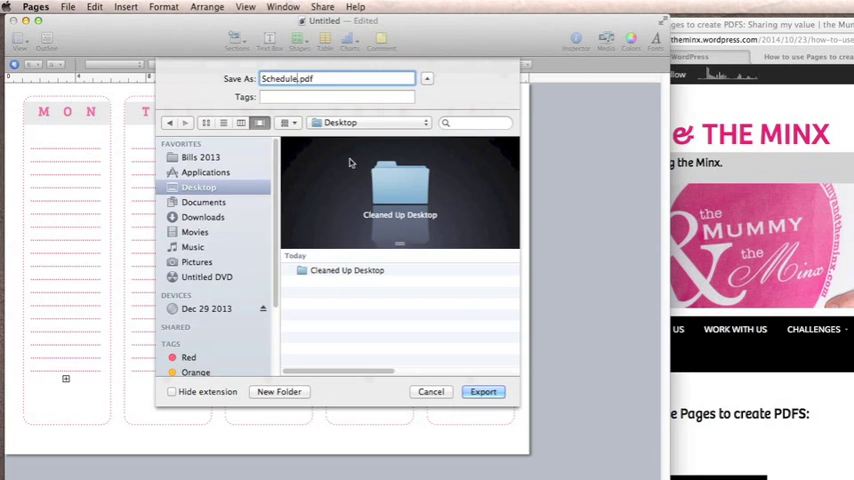
pyautogui.click(482, 392)
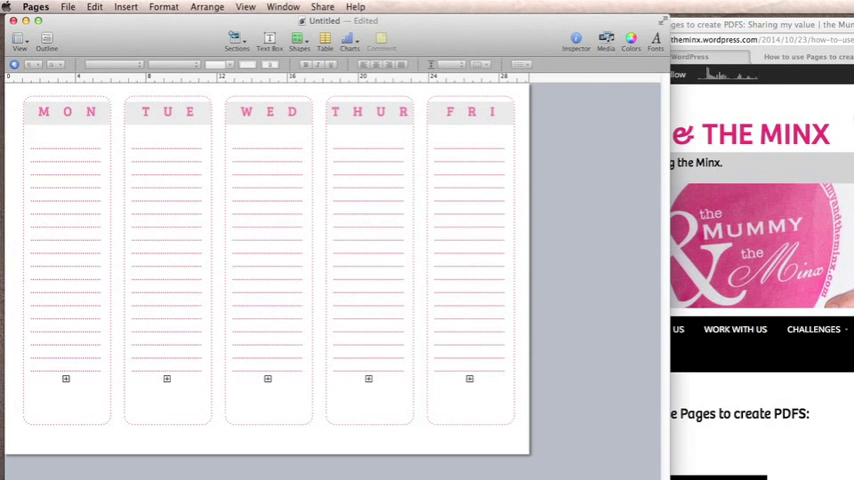
pyautogui.moveTo(588, 412)
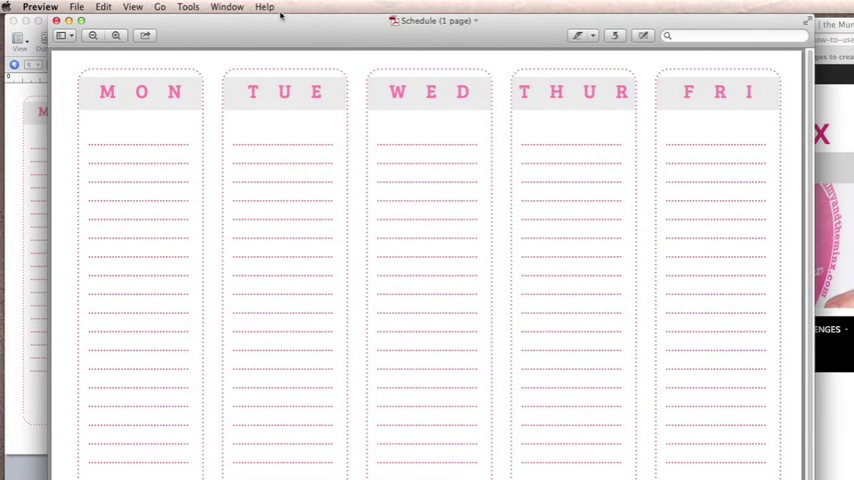
pyautogui.moveTo(112, 22)
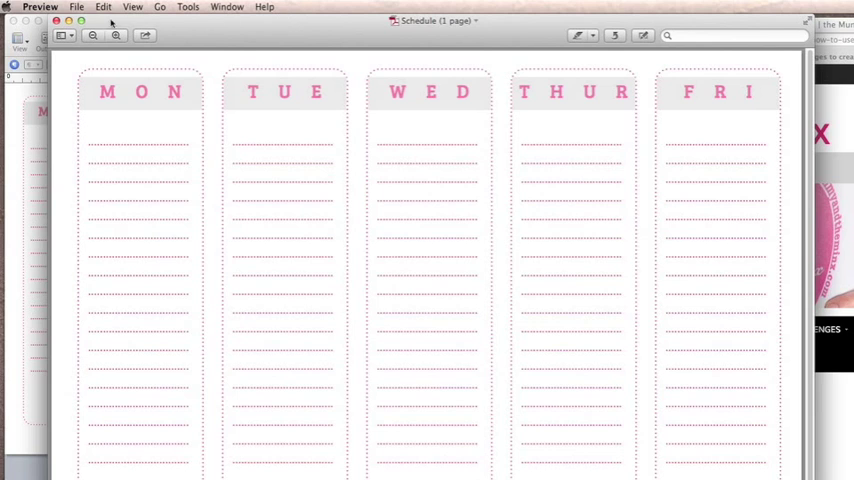
# Step: Export the Schedule PDF from Preview as a JPEG named Schedule Image to the Desktop
pyautogui.click(76, 8)
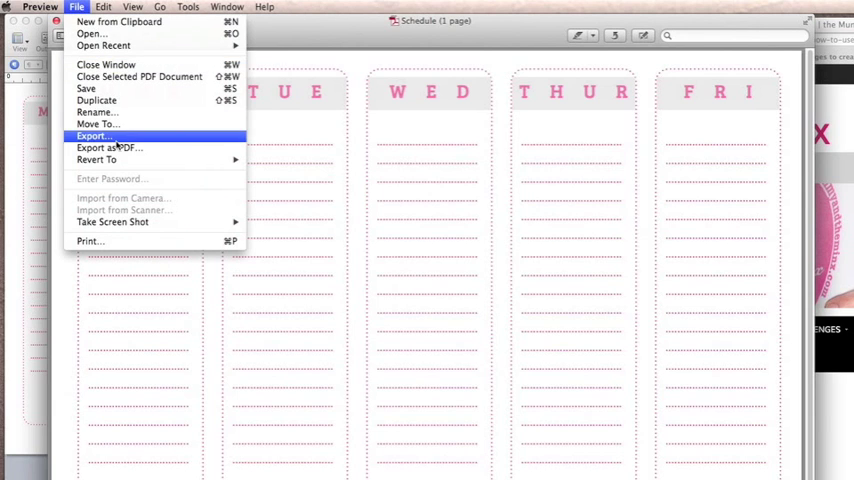
pyautogui.click(92, 136)
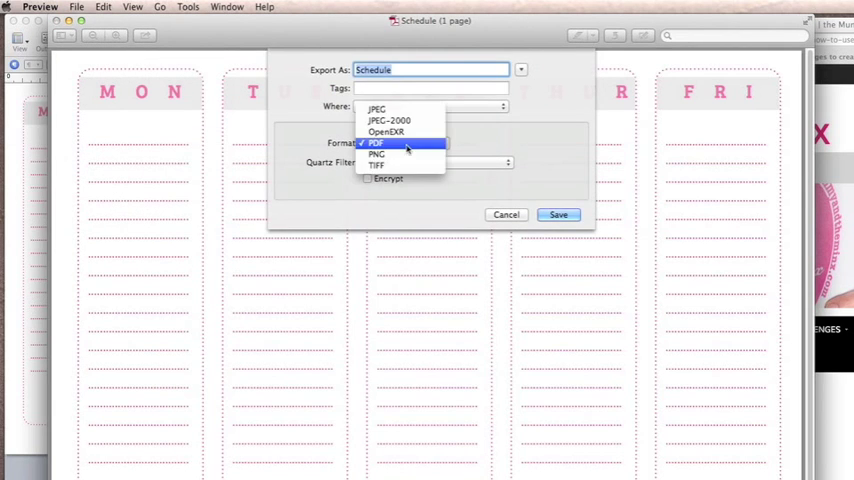
pyautogui.click(376, 108)
pyautogui.write(' Image')
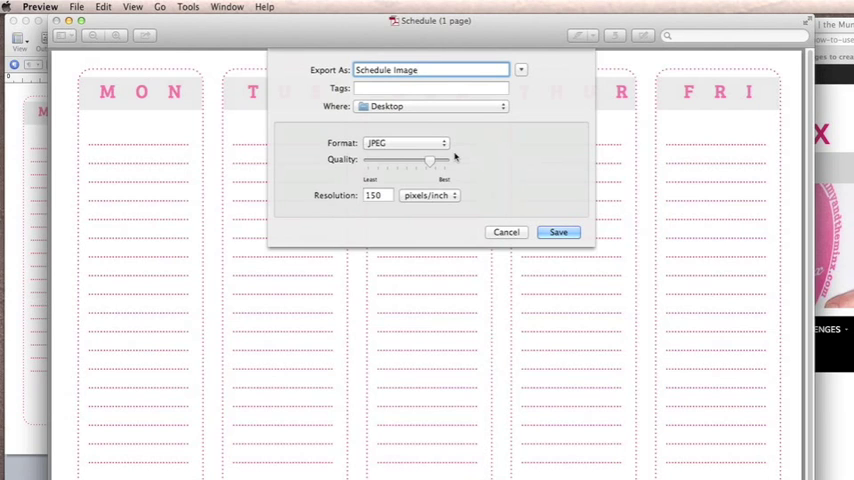
pyautogui.click(558, 232)
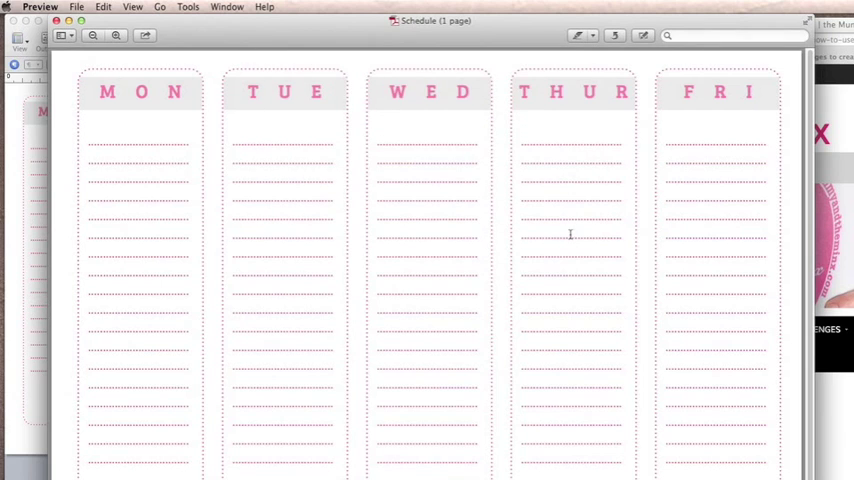